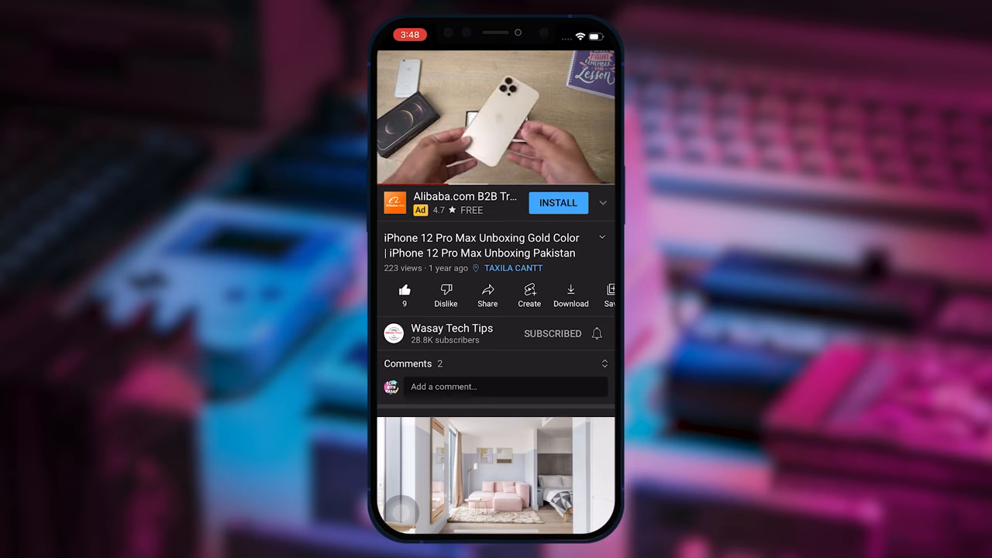
# Step: Open the notification bell menu for Wasay Tech Tips, showing All, Personalised and None
pyautogui.click(597, 333)
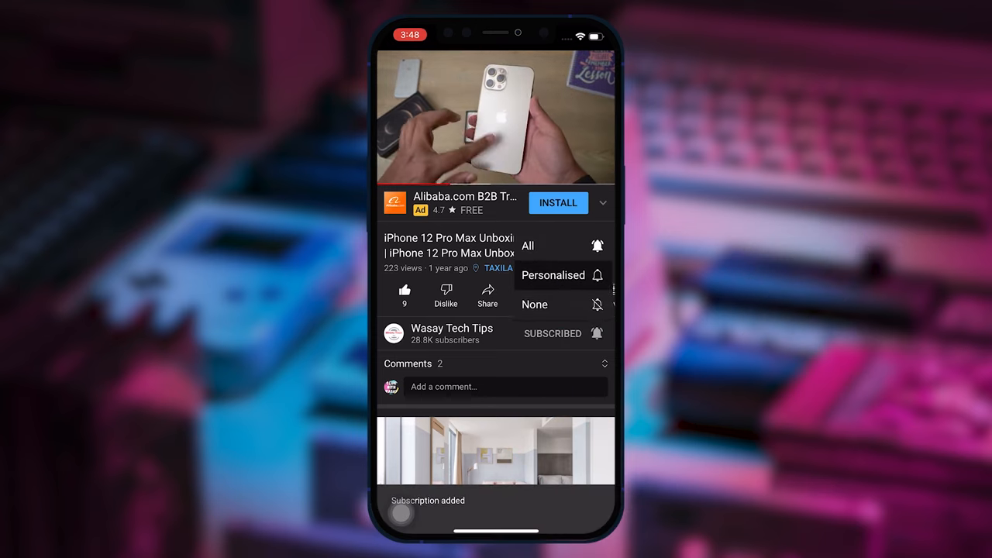